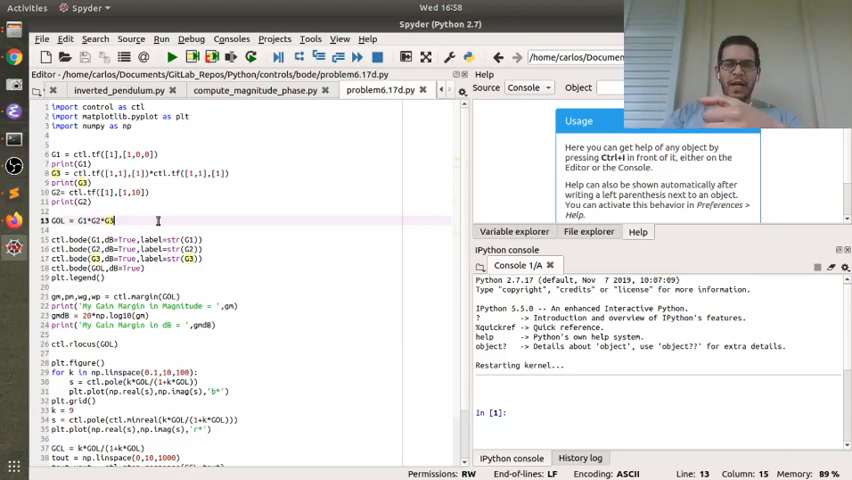
- Search Google for 'spyder python install' and scroll the Spyder 3 Installation docs to Installing with Anaconda
key(alt+tab)
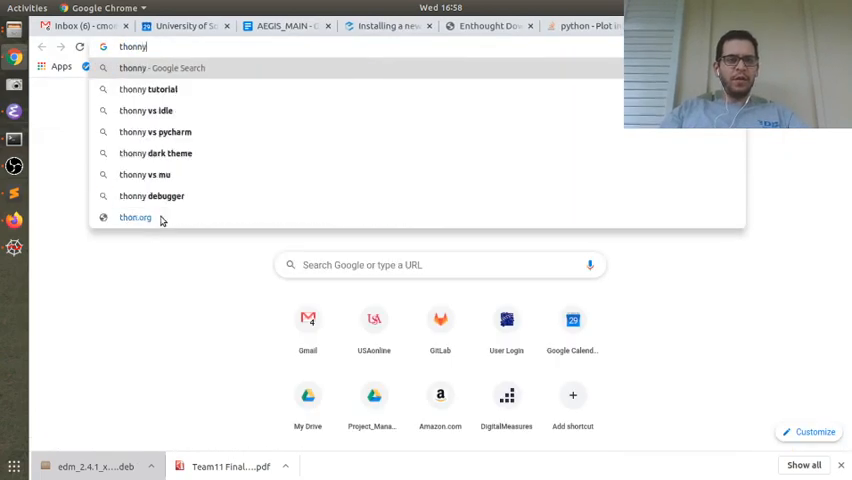
click(134, 217)
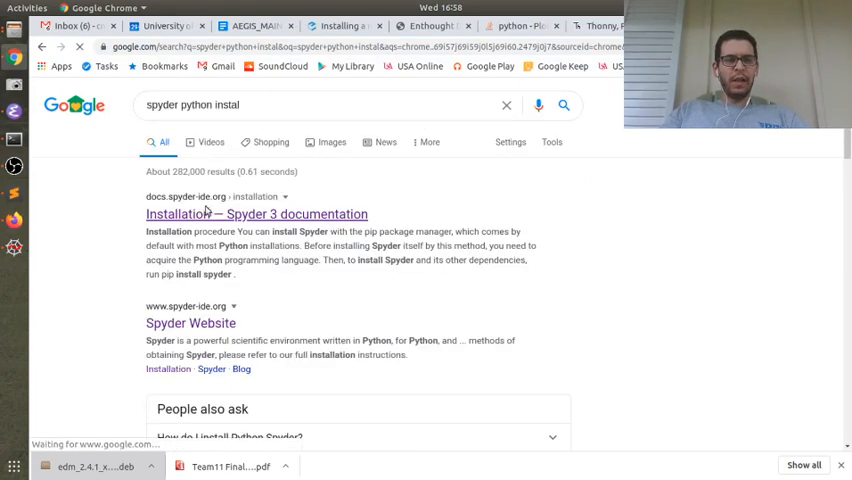
click(256, 214)
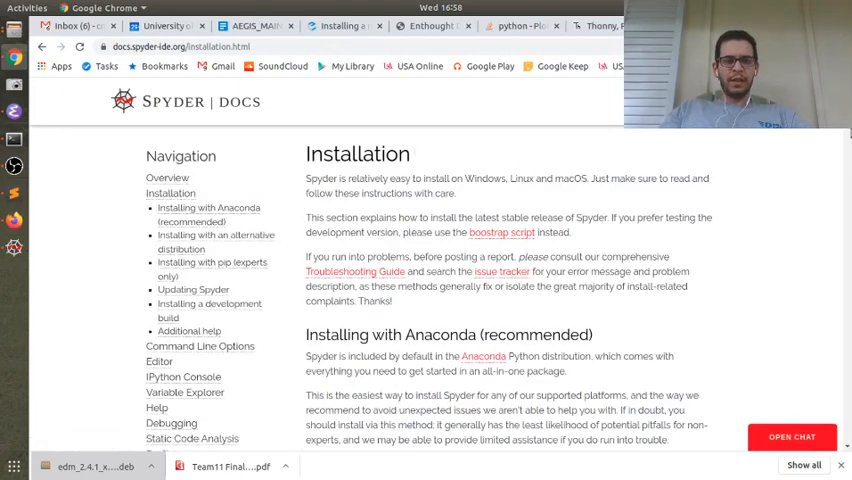
scroll(down, 3)
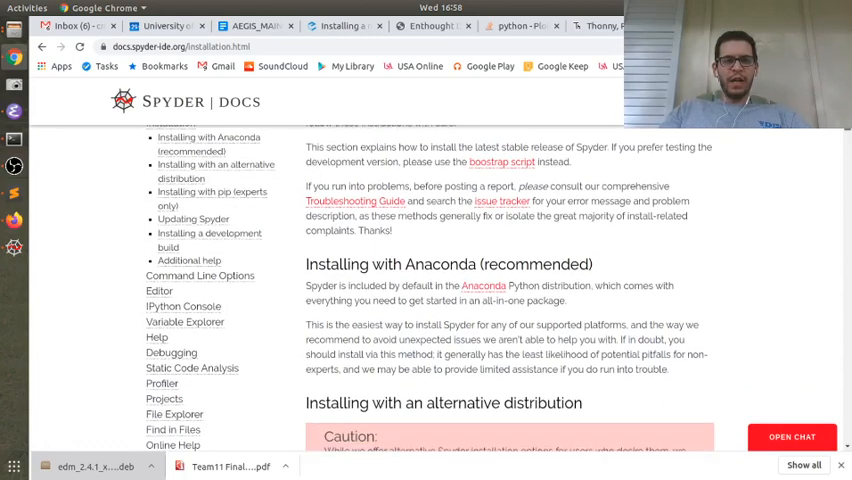
scroll(down, 3)
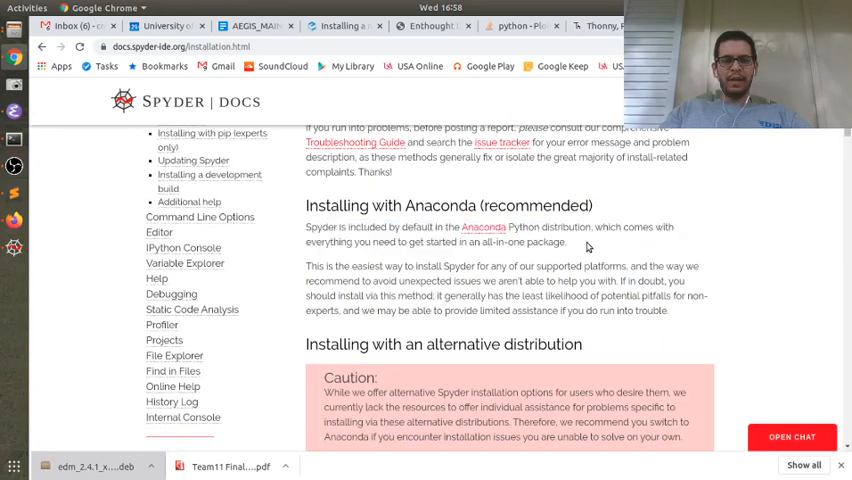
scroll(down, 3)
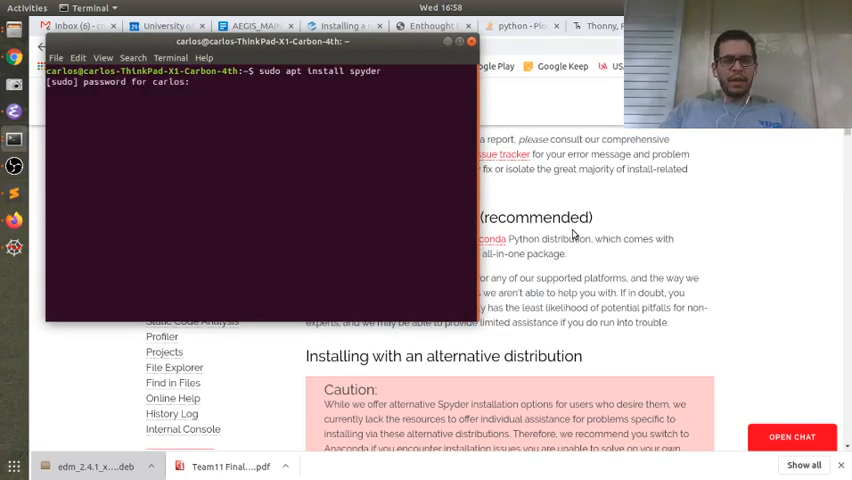
- Run sudo apt install spyder in the terminal, reaching the sudo password prompt
text(e)
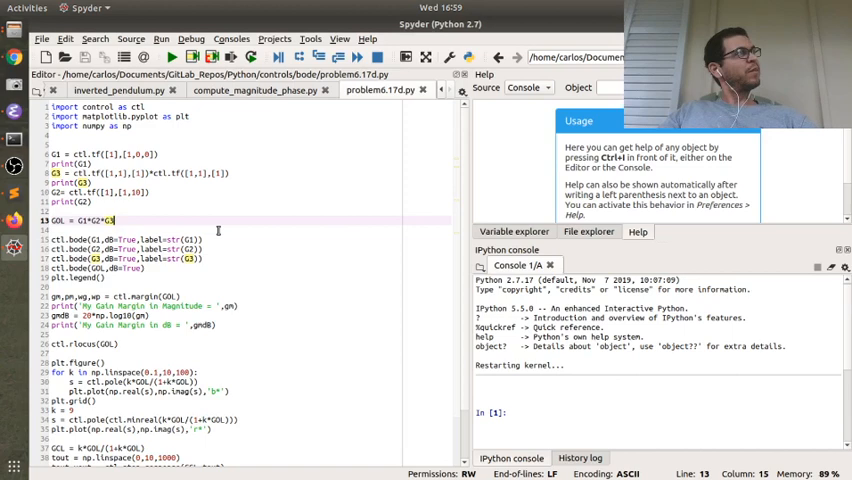
mouse_move(326, 263)
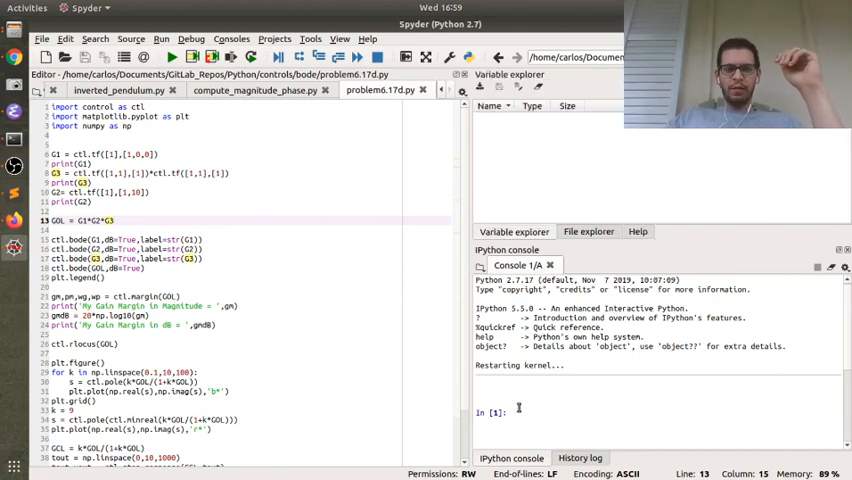
- Enter x = 2 and y = 2*x in the IPython console, then run import control as ctl
text(x)
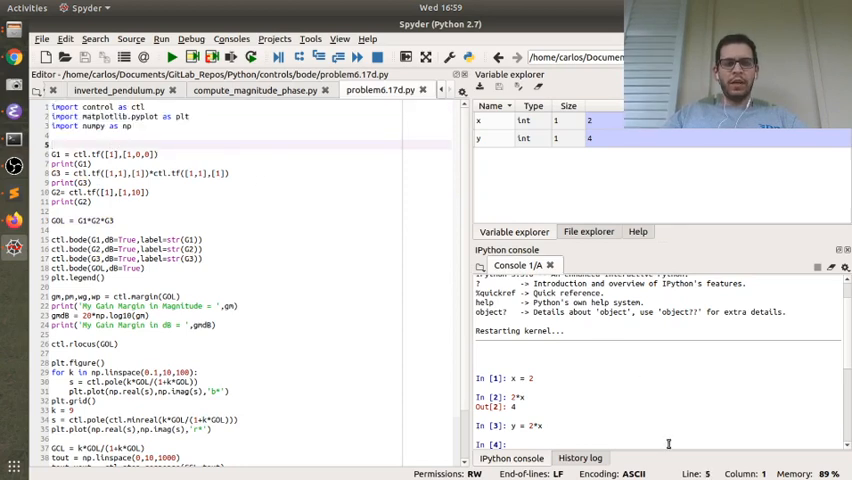
text(import contro)
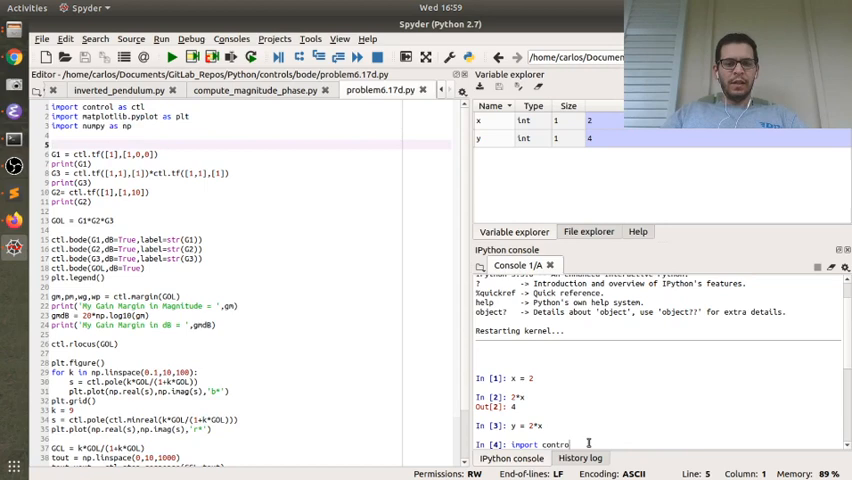
key(Return)
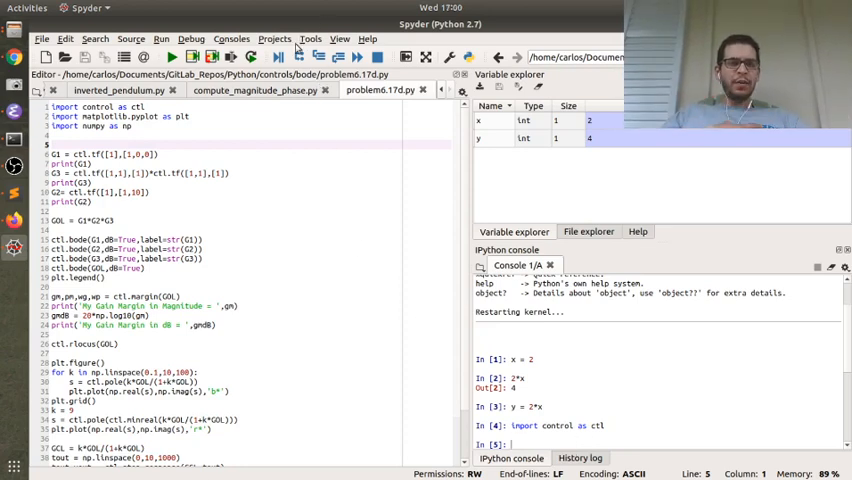
click(311, 38)
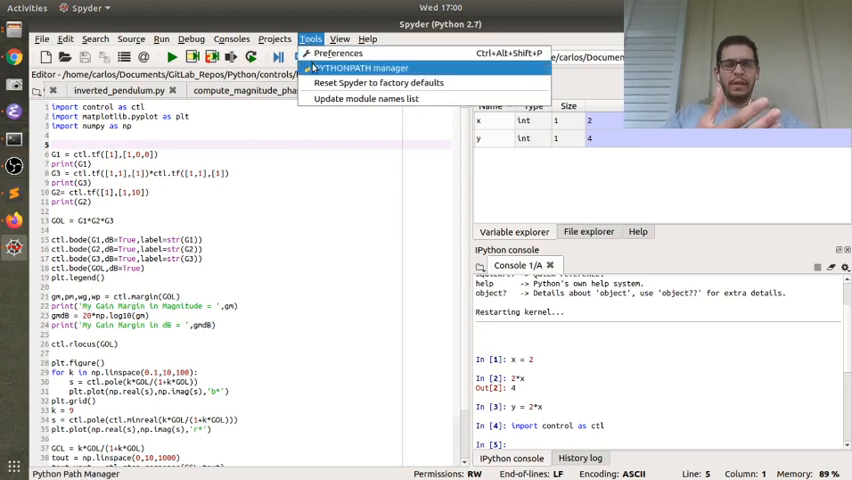
click(361, 68)
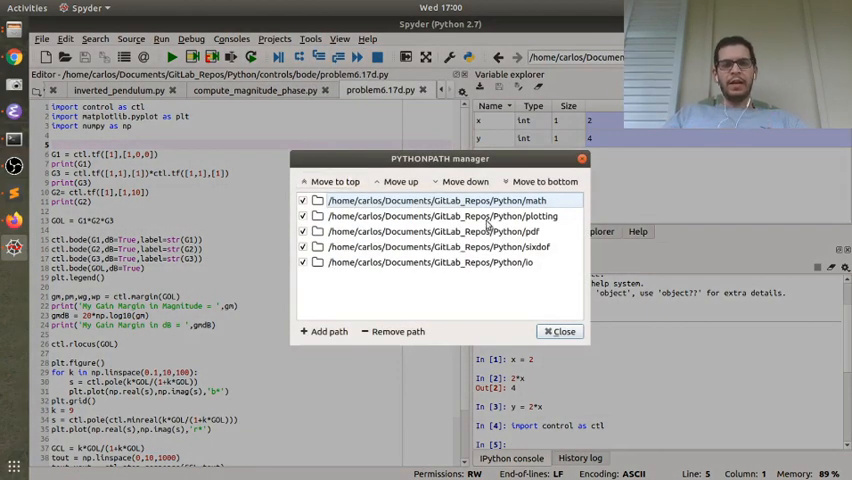
click(430, 231)
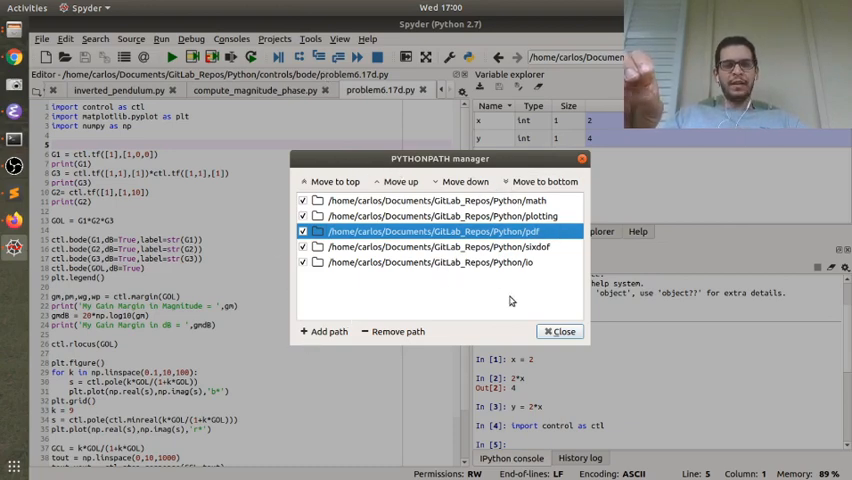
click(560, 331)
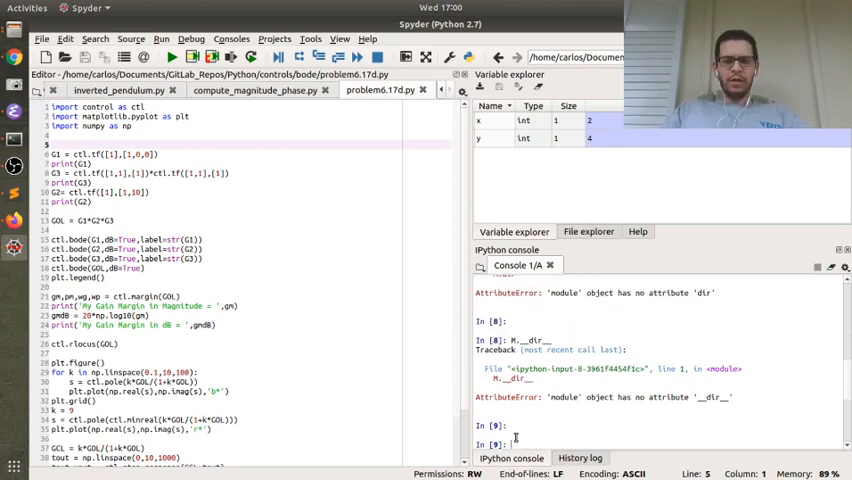
- Try print(M), ctl.dir, ctl.__dir__ and ctl.__doc in the console, getting AttributeErrors
text(print(M)
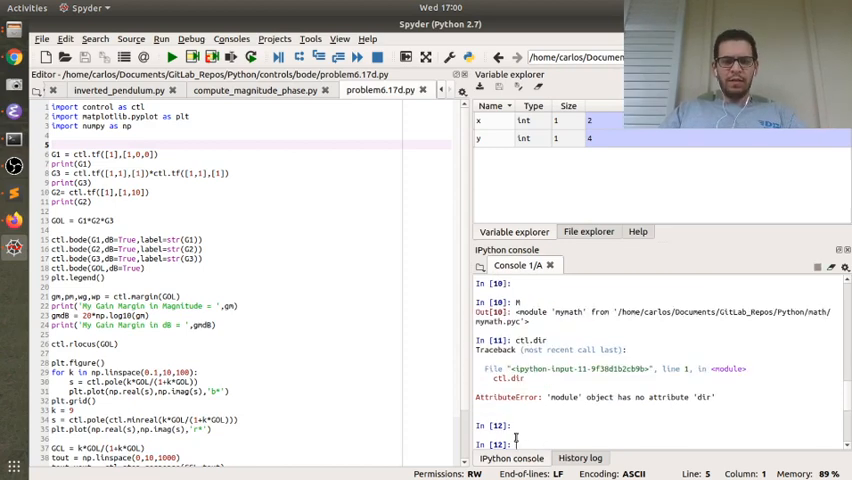
text(ctl.)
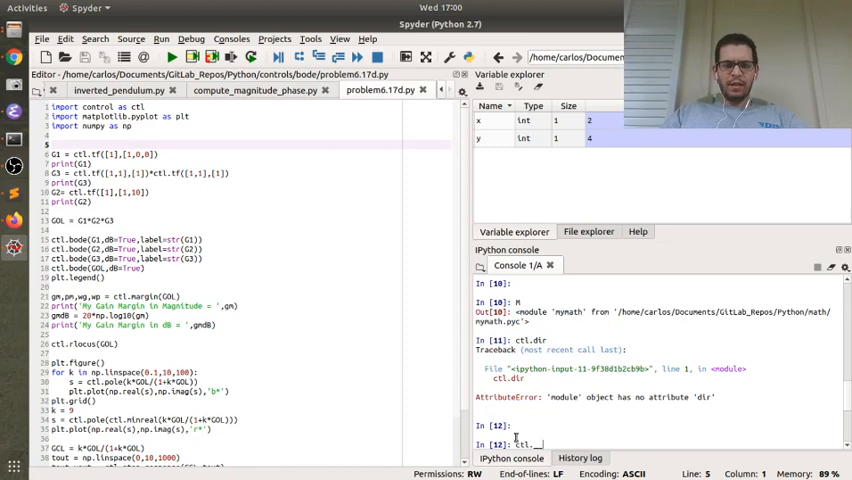
key(Return)
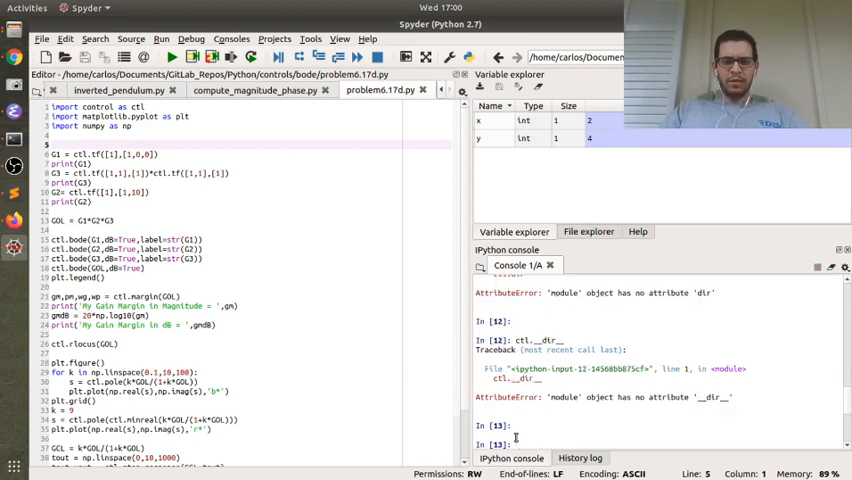
text(ctl.__doc__)
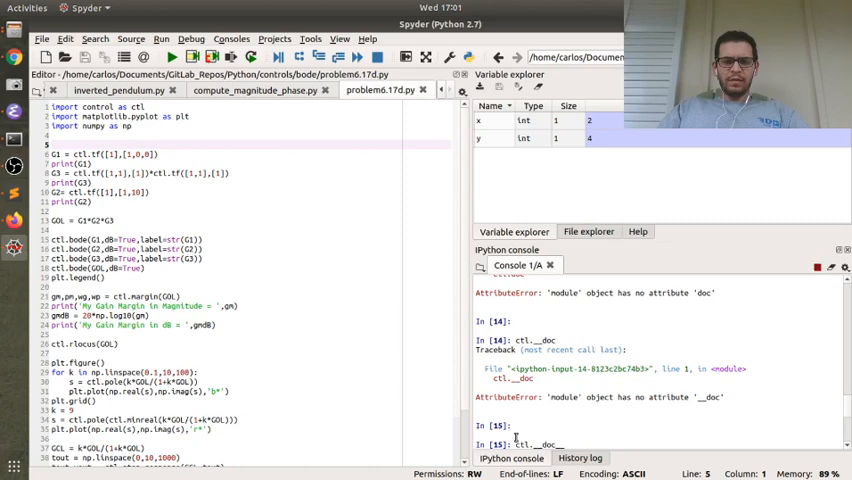
key(Return)
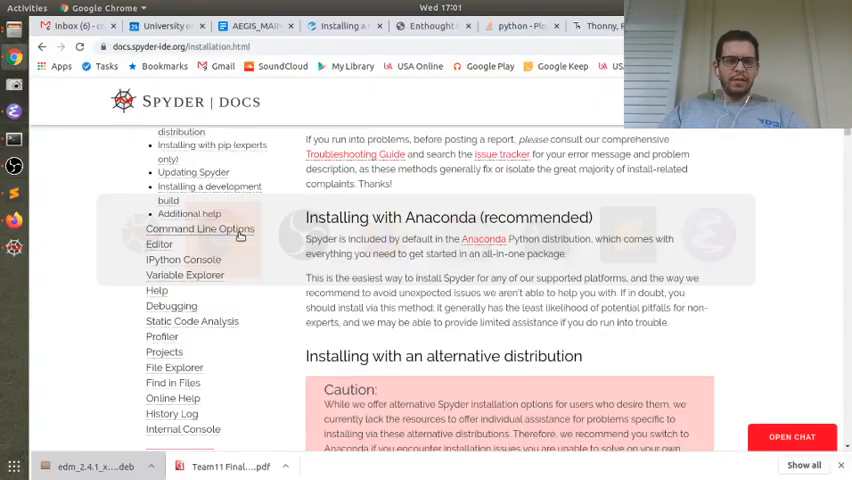
- Google 'print methods of object python' and read the Stack Overflow 'Finding what methods a Python object has' answers
text(print methods of object python)
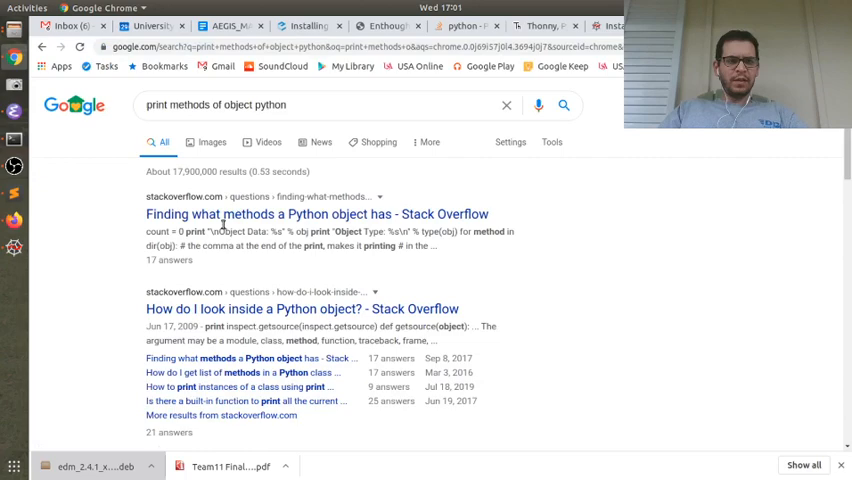
click(317, 214)
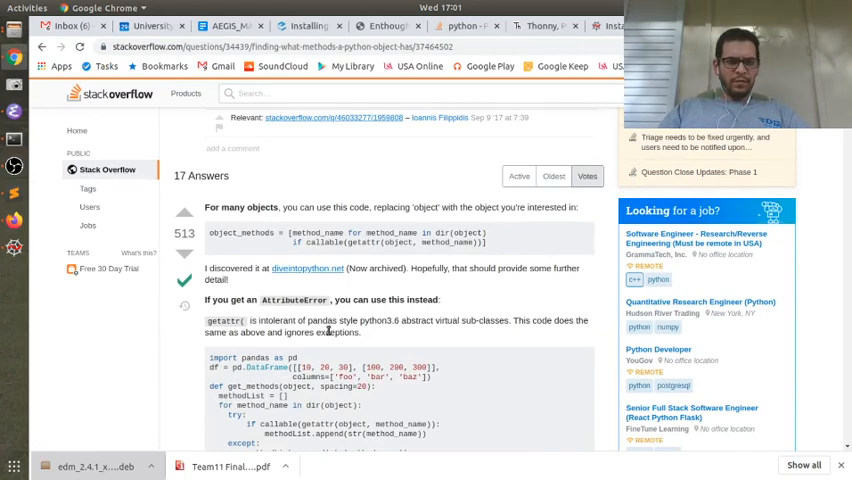
scroll(down, 3)
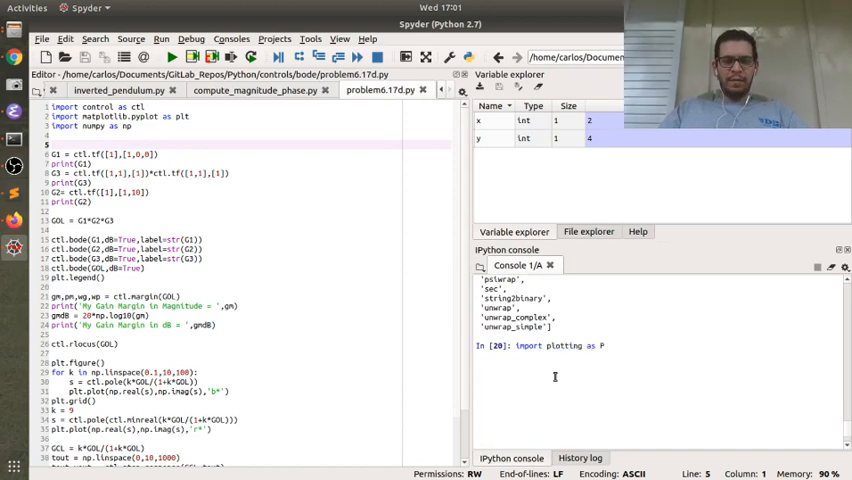
- Run import plotting as P and dir(P), then check the plotting folder in the PYTHONPATH manager
key(Return)
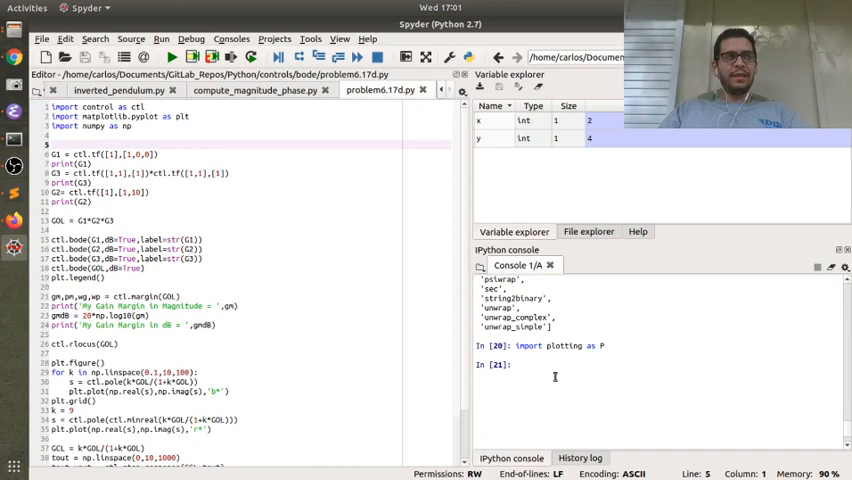
text(dir(P))
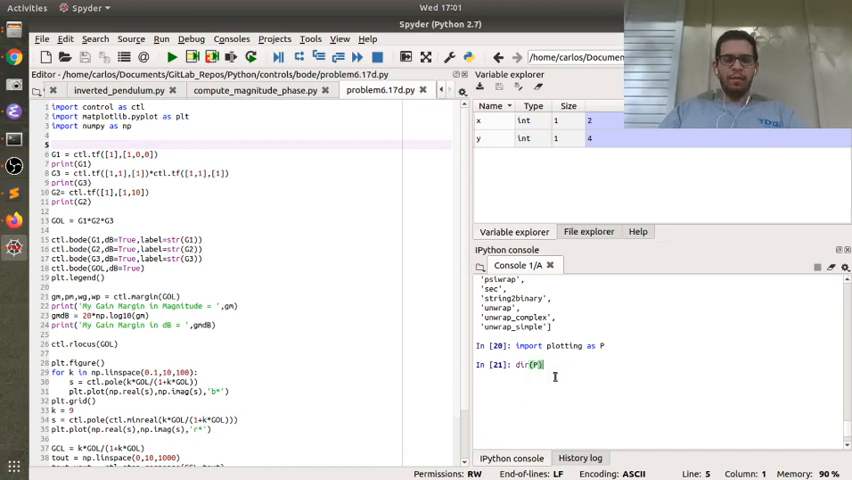
key(Return)
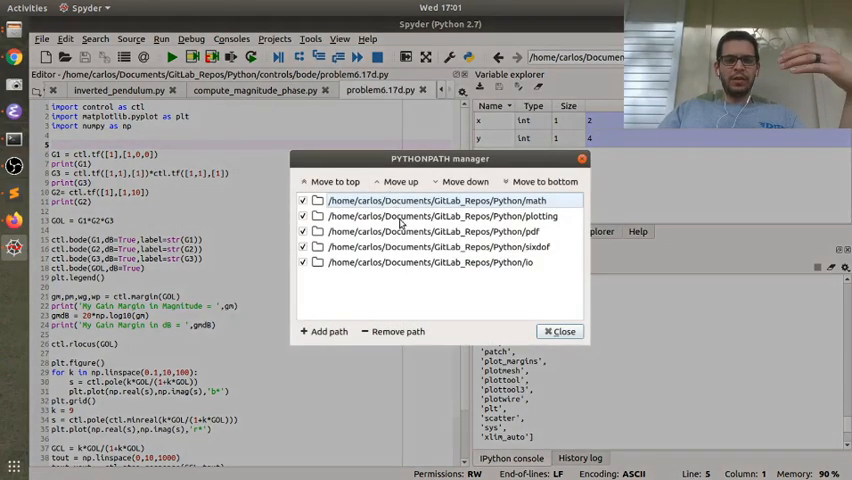
click(445, 216)
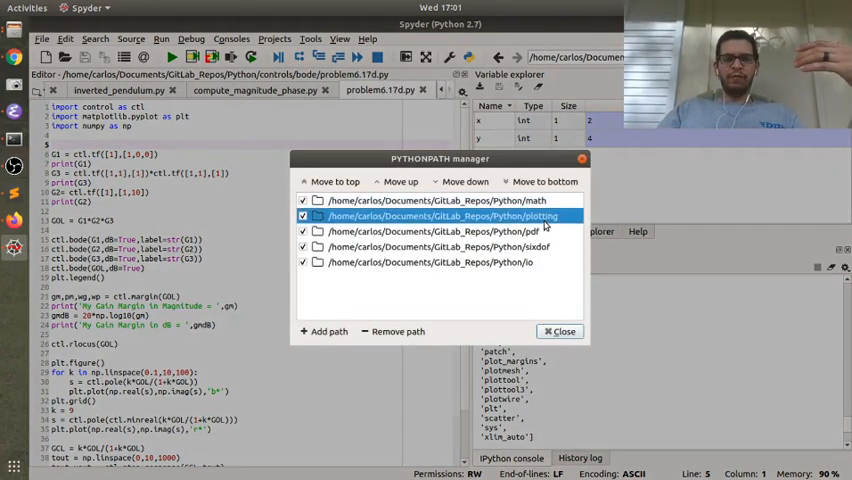
click(560, 331)
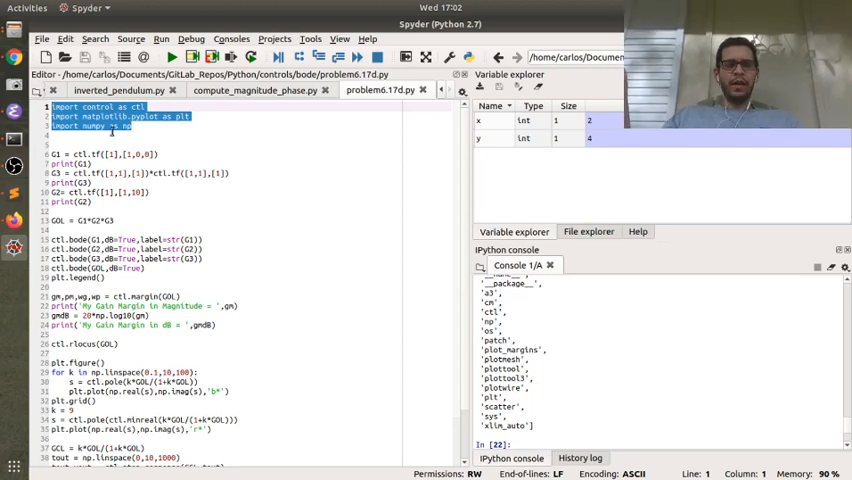
- Run problem6.17d.py and scroll through the inline step-response plot in the console
click(171, 57)
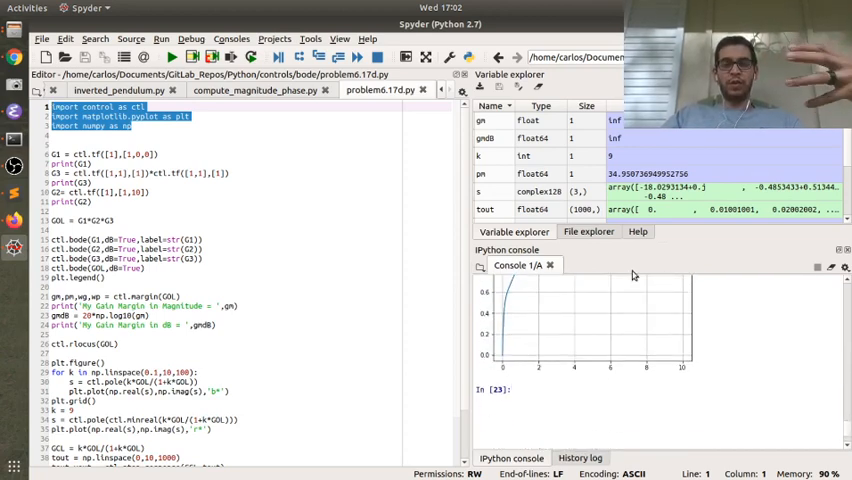
scroll(down, 3)
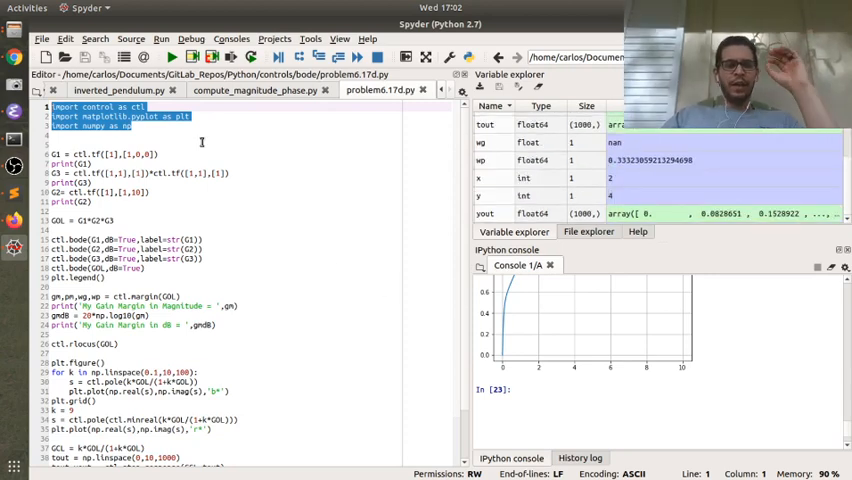
- Set the IPython console Graphics backend to Automatic in Preferences, then restart the kernel
click(275, 38)
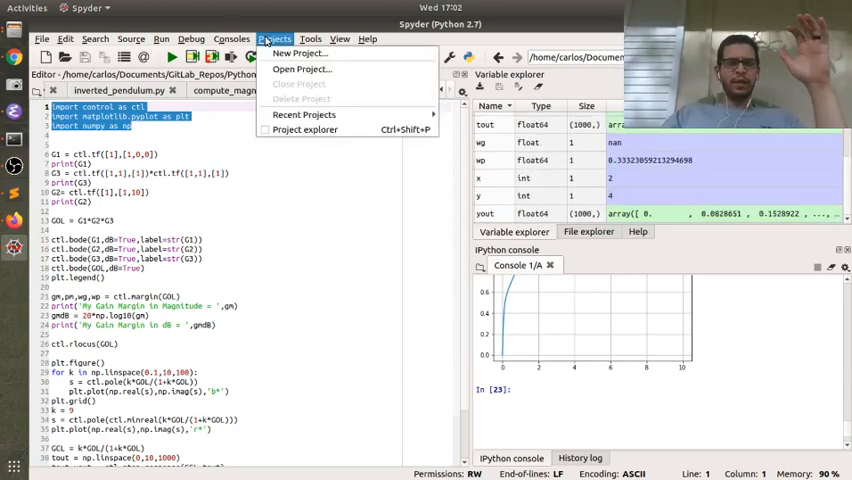
click(191, 38)
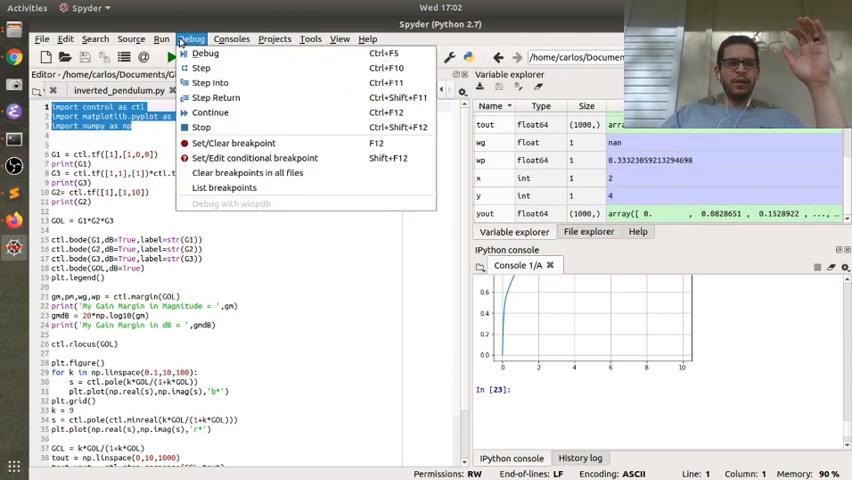
click(310, 38)
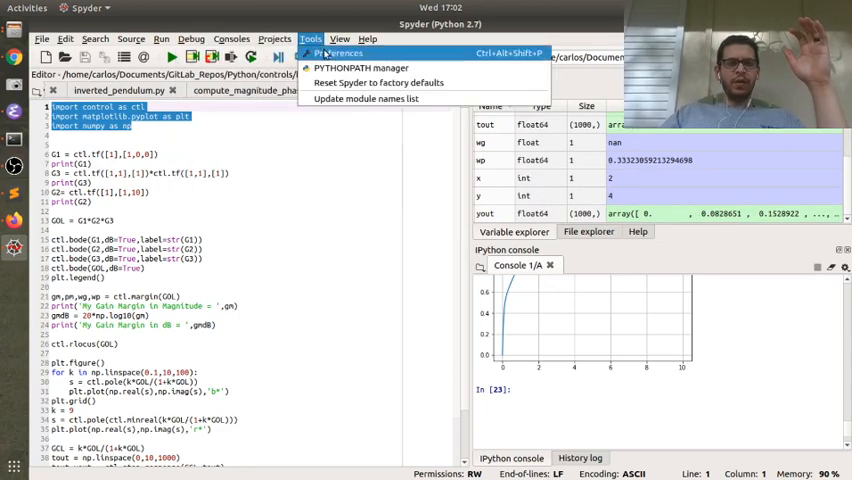
click(338, 52)
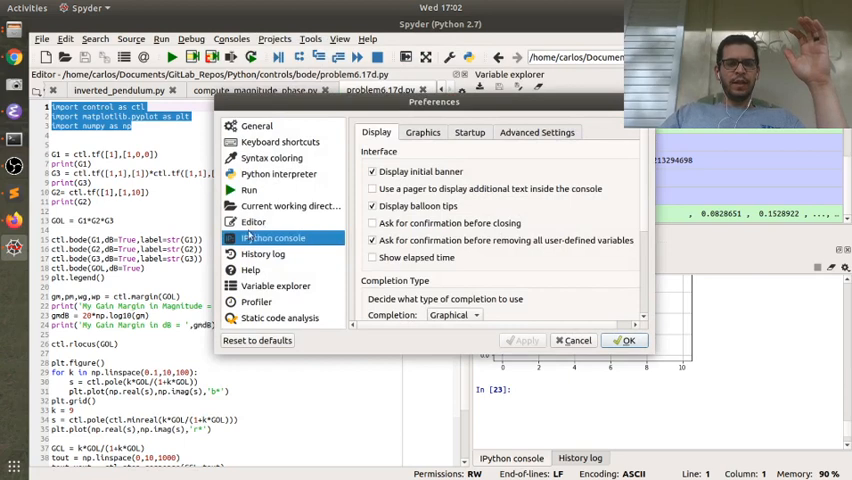
click(422, 132)
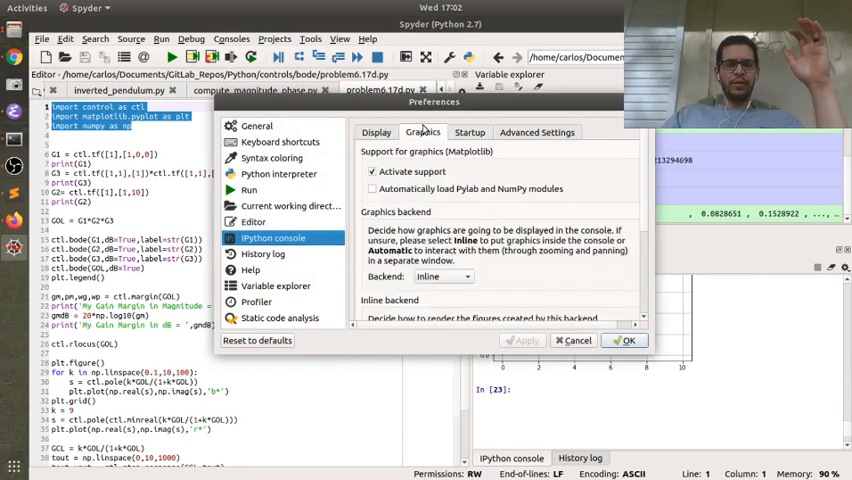
click(440, 276)
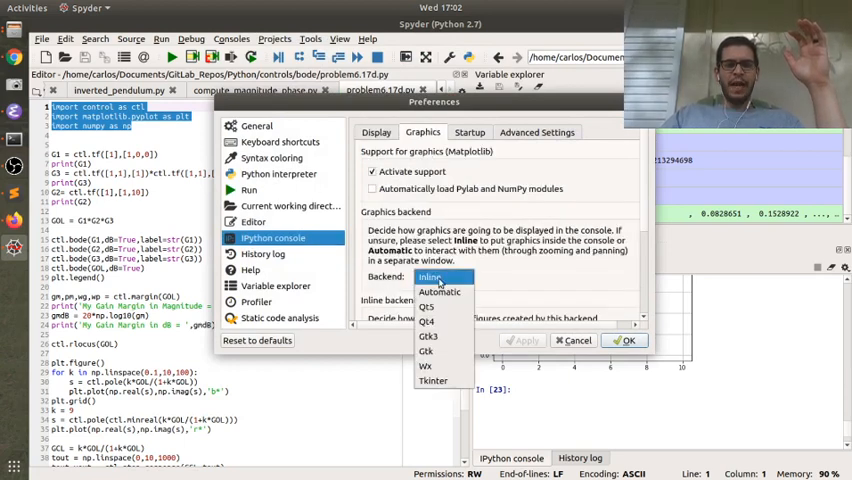
click(440, 291)
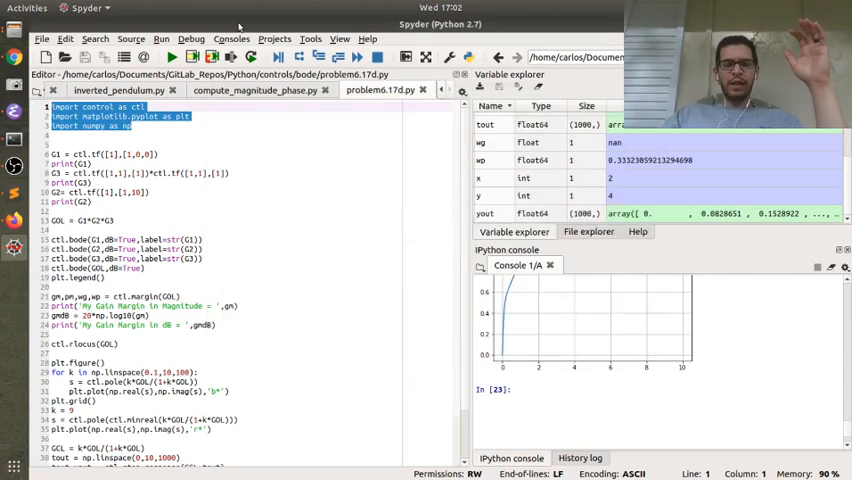
click(231, 38)
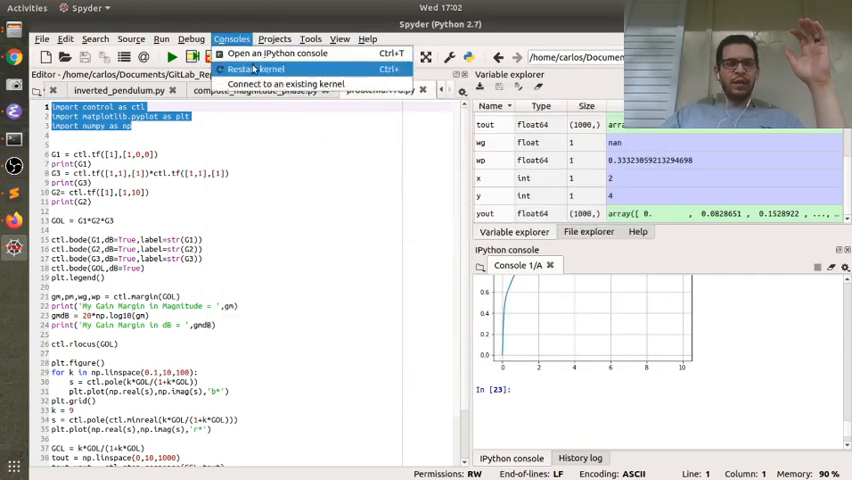
click(256, 68)
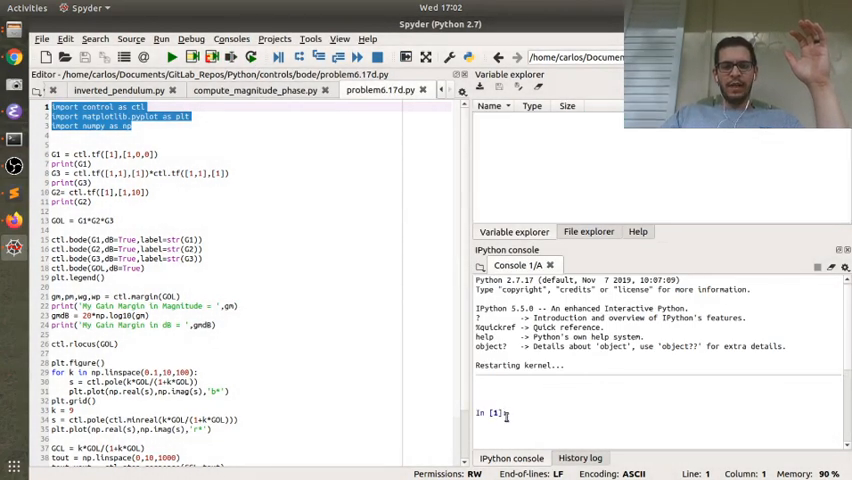
- Rerun problem6.17d.py, maximize the Root Locus figure, then close the Root Locus and Bode windows
click(90, 202)
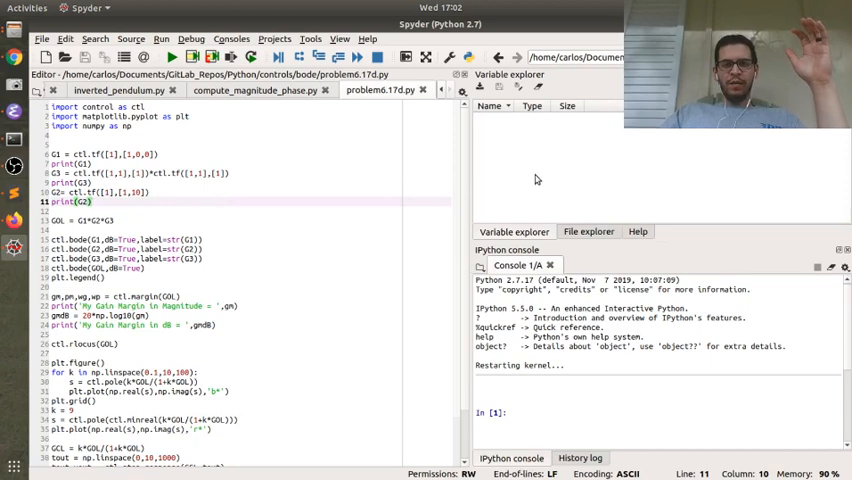
click(171, 57)
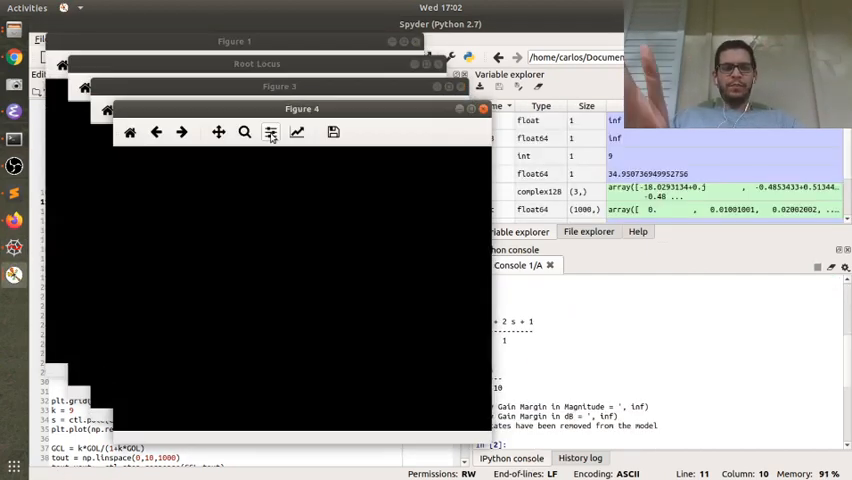
click(270, 131)
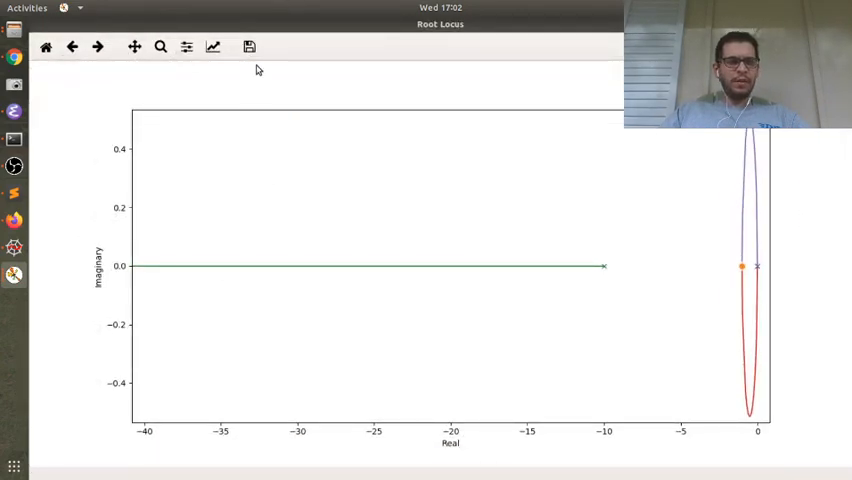
click(161, 47)
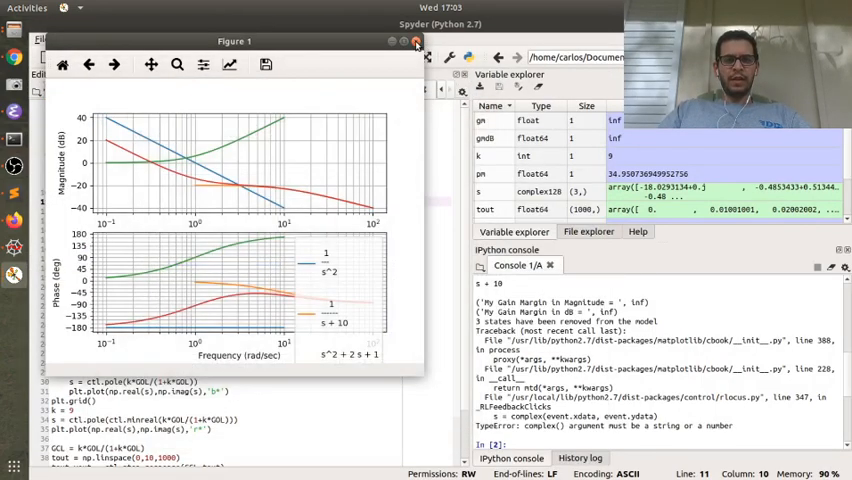
click(416, 41)
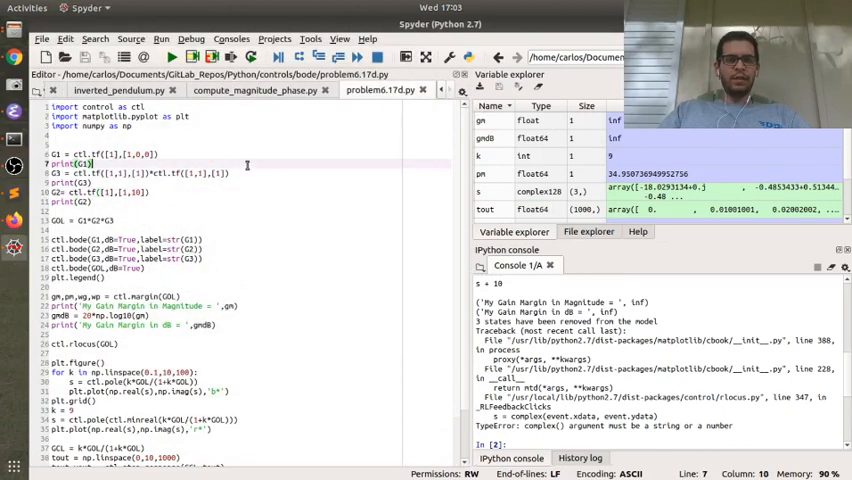